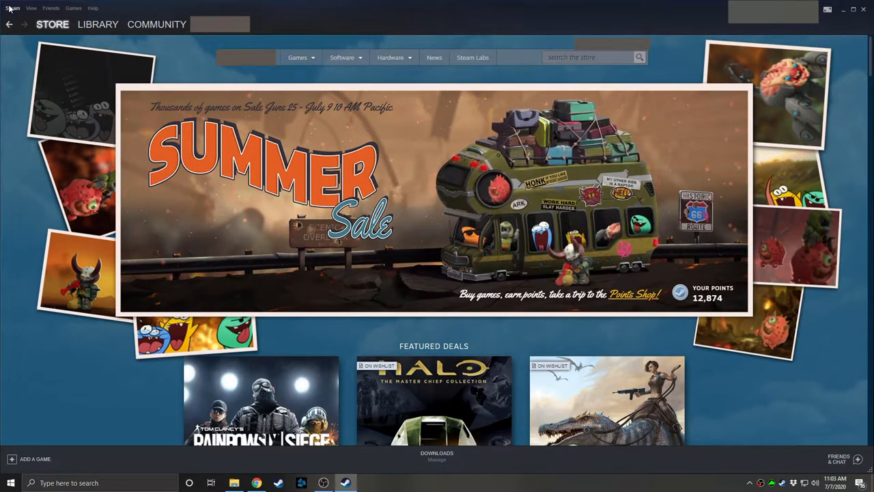
Reach General Controller Settings from the Steam menu's Settings, Controller page
click(14, 8)
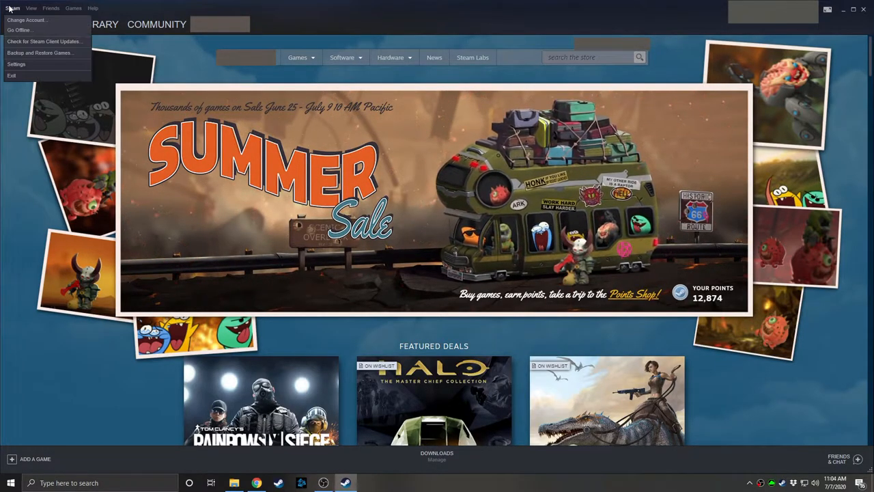
click(17, 64)
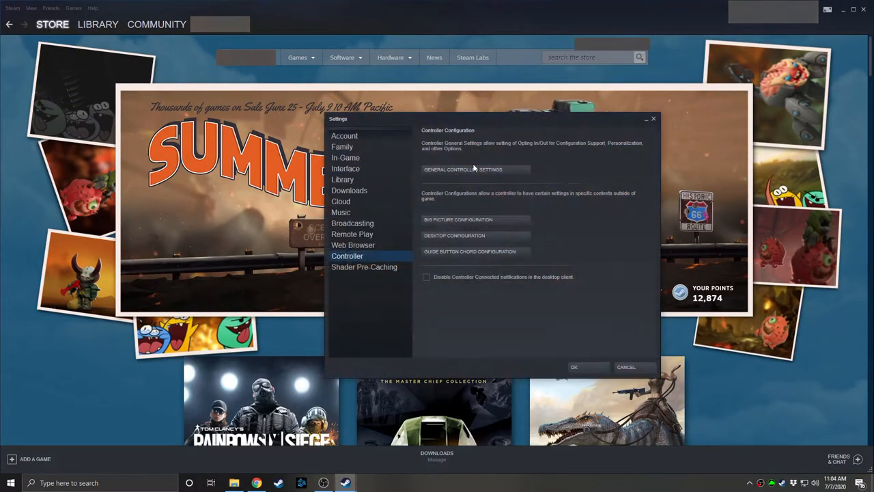
click(462, 169)
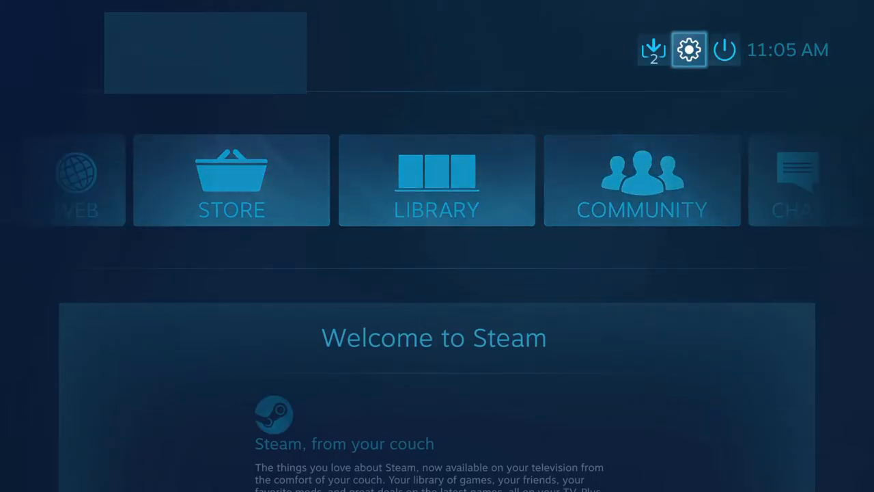
Confirm PlayStation Configuration Support is ticked in Big Picture Controller Settings, then go back
click(689, 49)
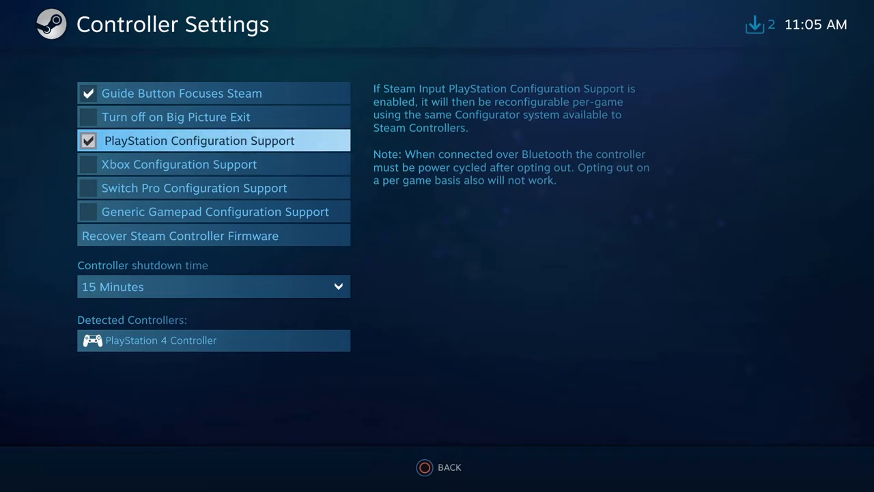
click(437, 468)
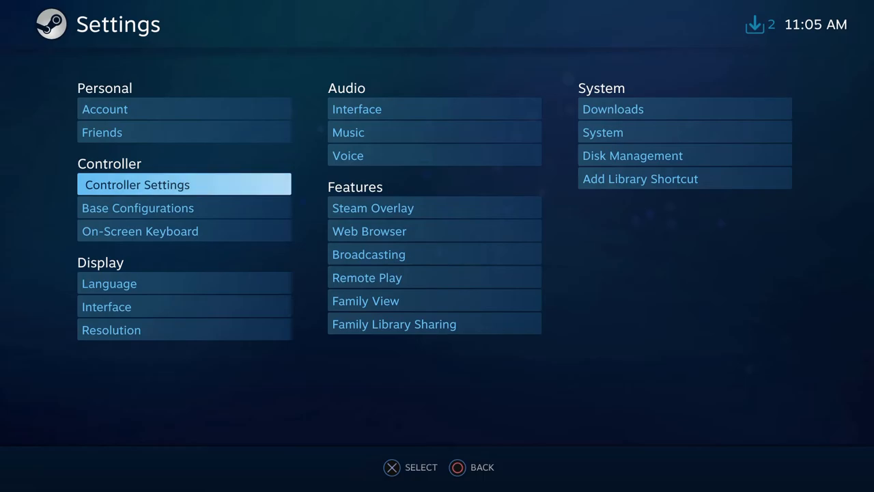